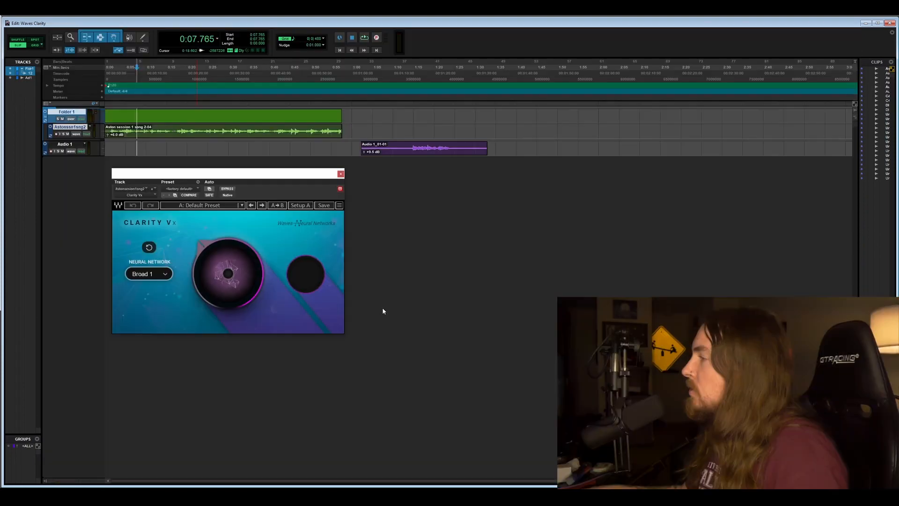
mouse_move(227, 275)
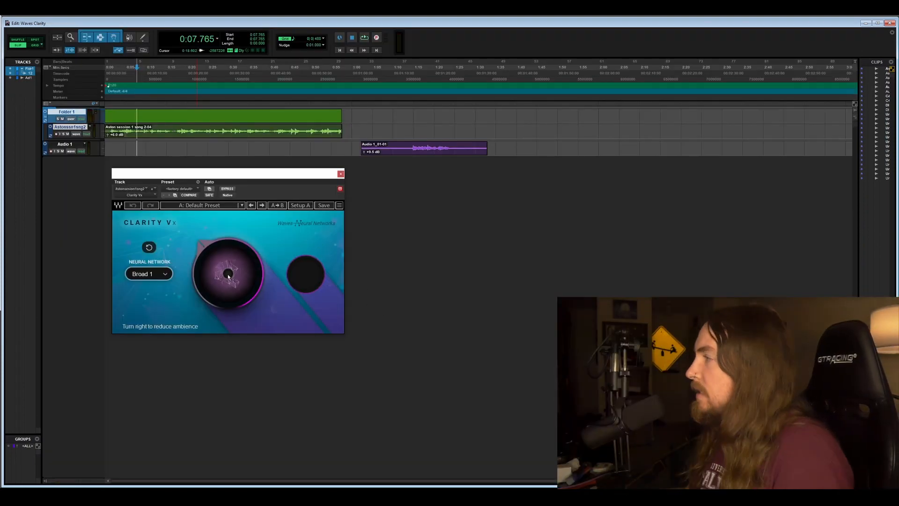
mouse_move(149, 247)
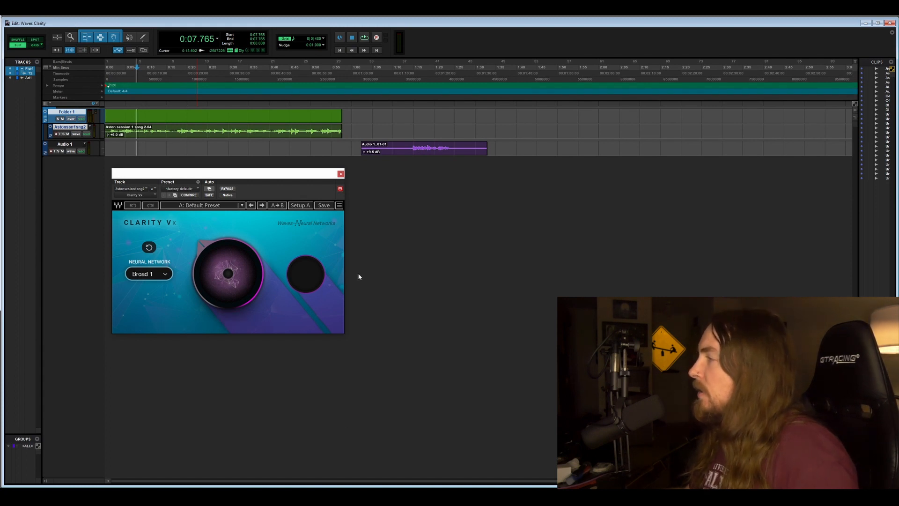
mouse_move(238, 281)
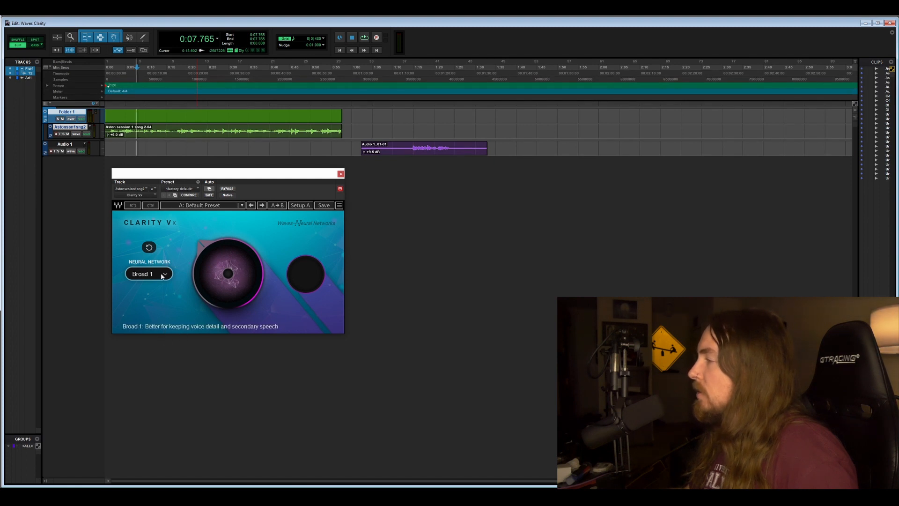
mouse_move(149, 247)
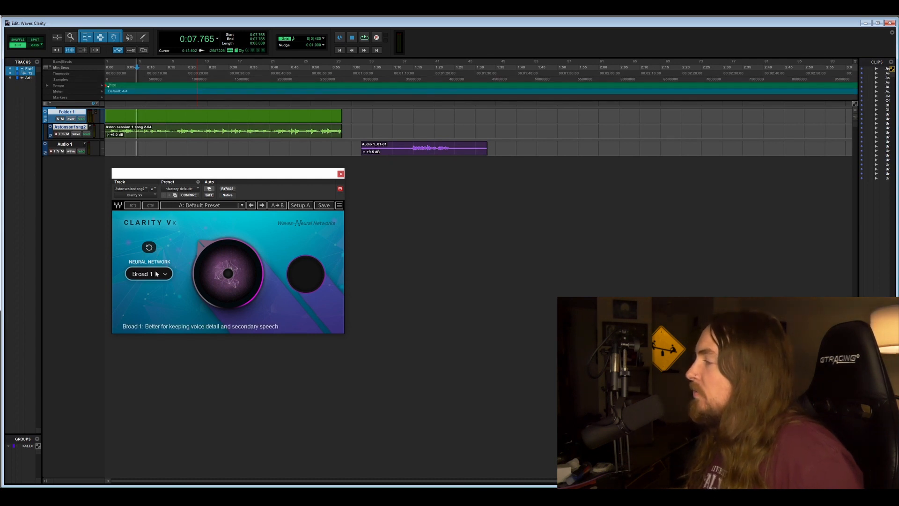
Switch the guitar track's Clarity Vx neural network from Broad 1 to Broad 2.
click(148, 273)
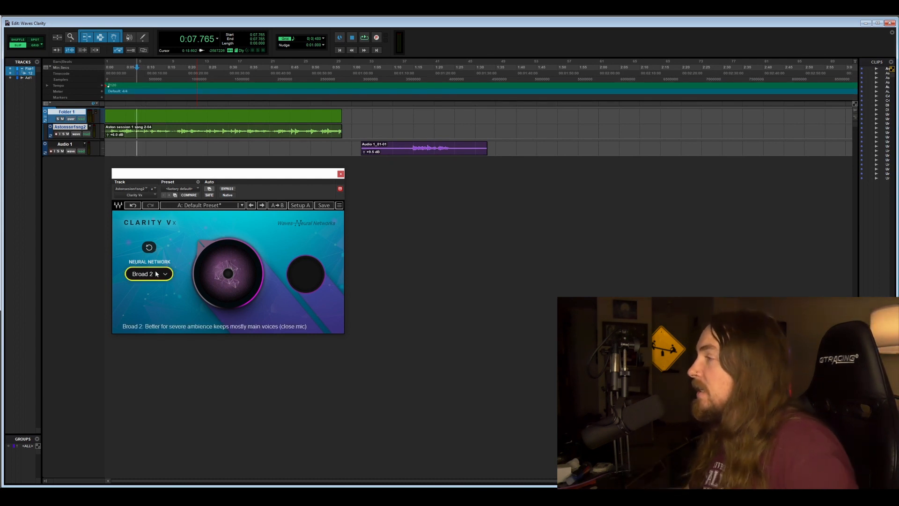
click(147, 274)
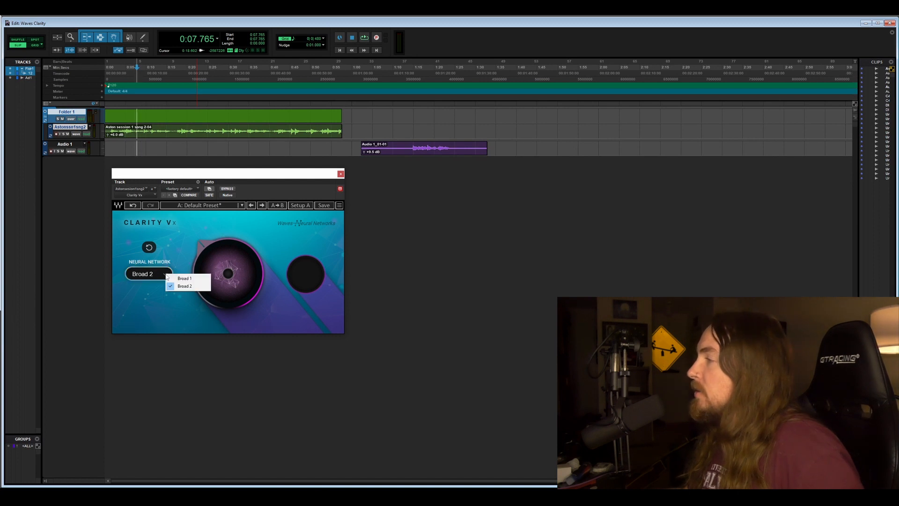
click(184, 287)
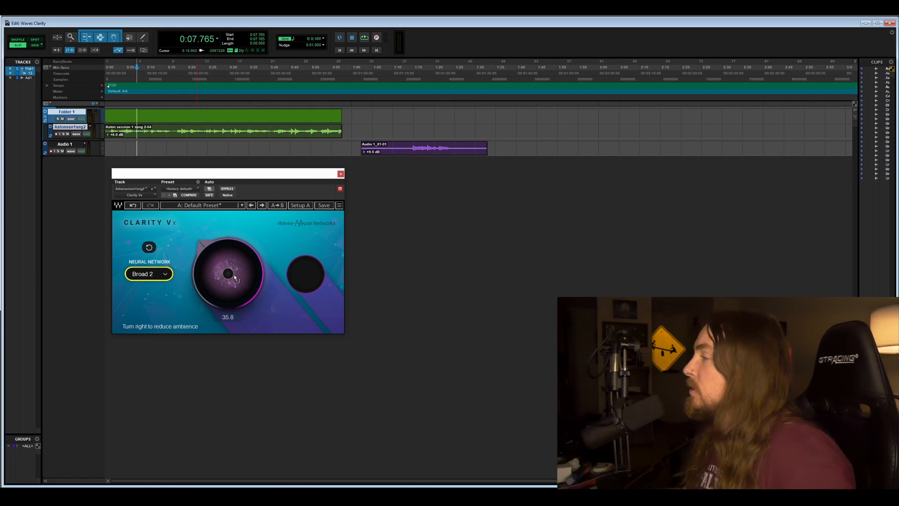
mouse_move(298, 279)
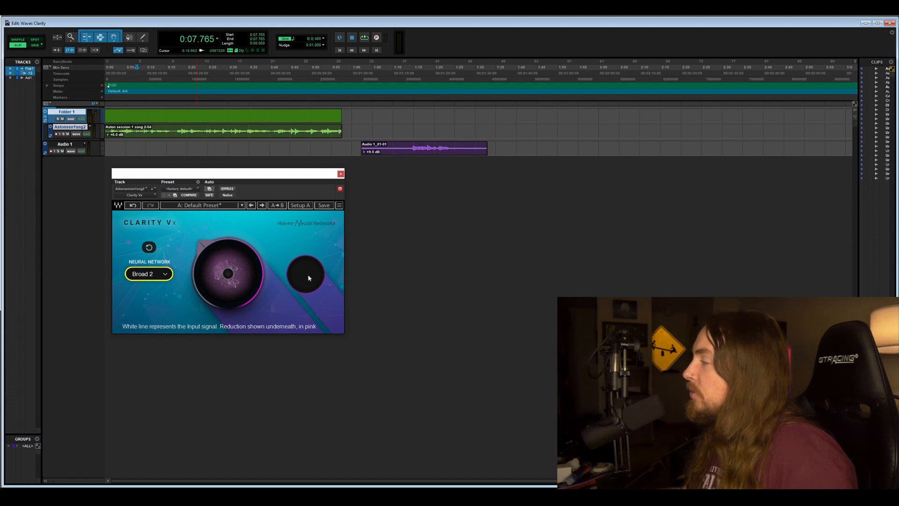
mouse_move(201, 239)
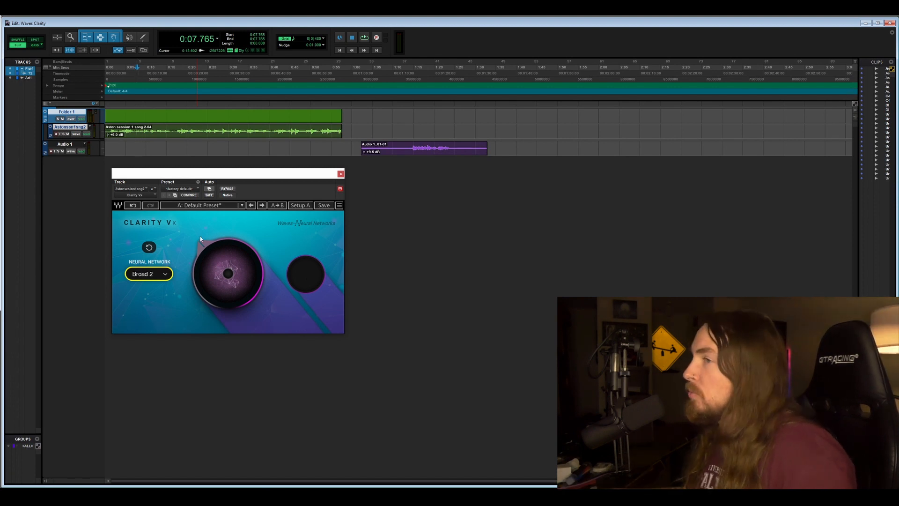
mouse_move(240, 199)
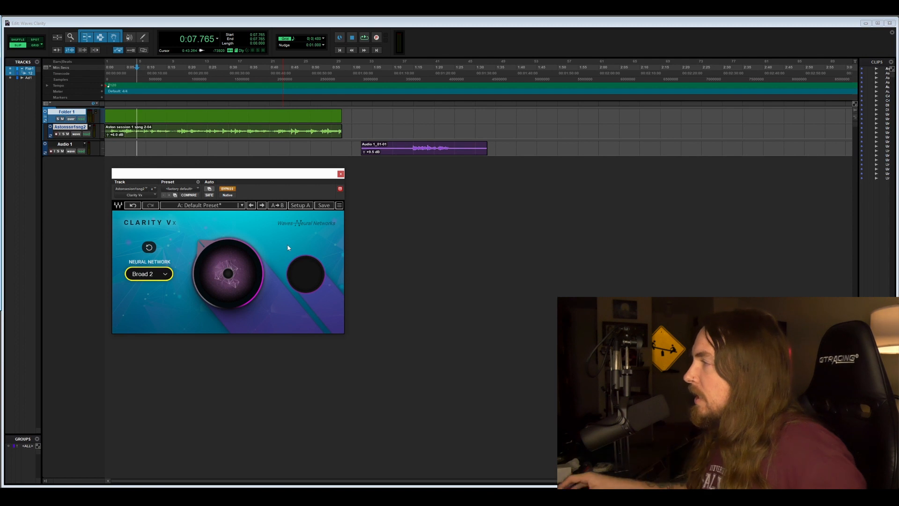
mouse_move(261, 184)
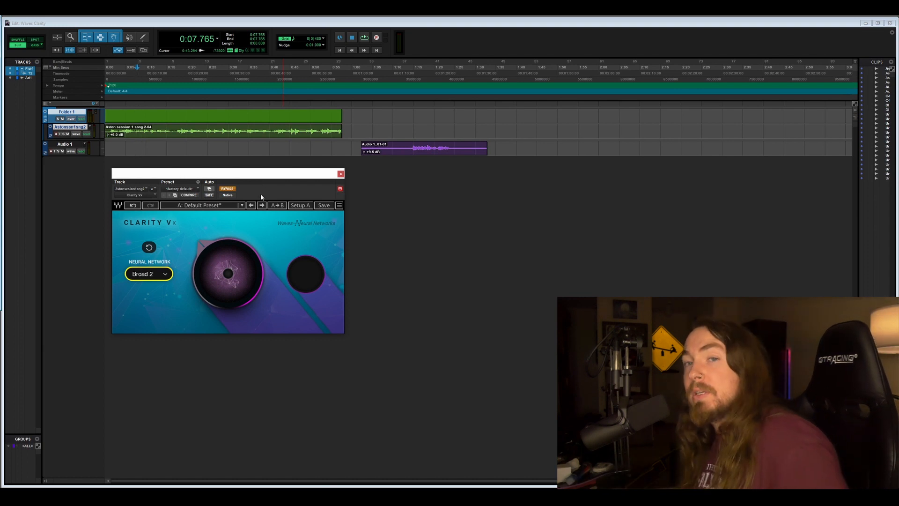
mouse_move(201, 291)
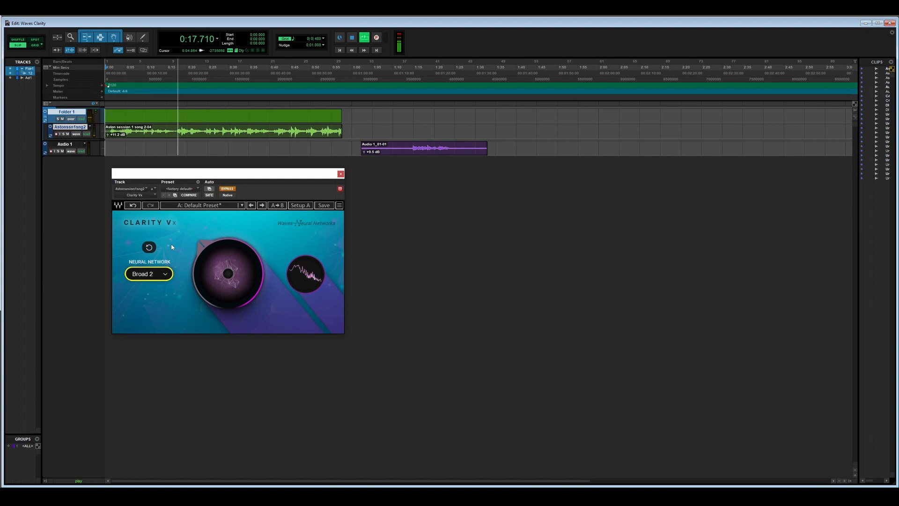
Set the Clarity Vx neural network back to Broad 1 and play the guitar track.
click(148, 274)
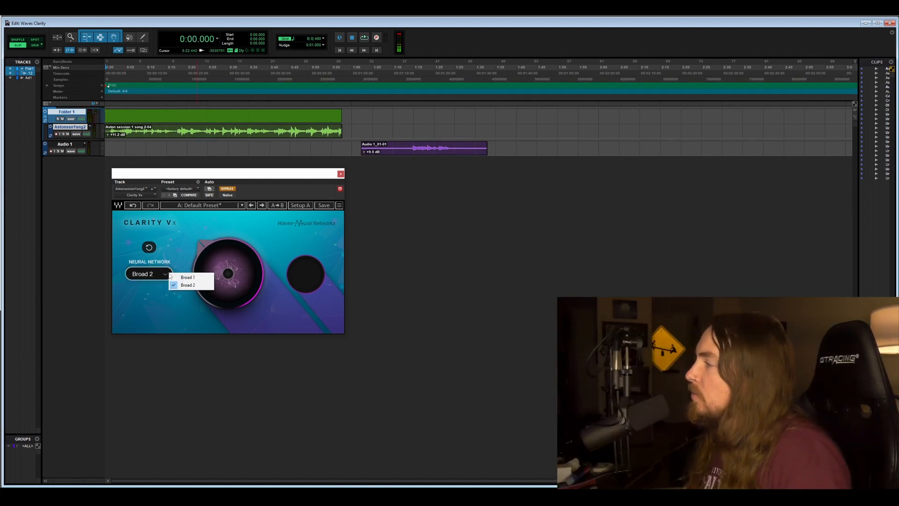
click(188, 277)
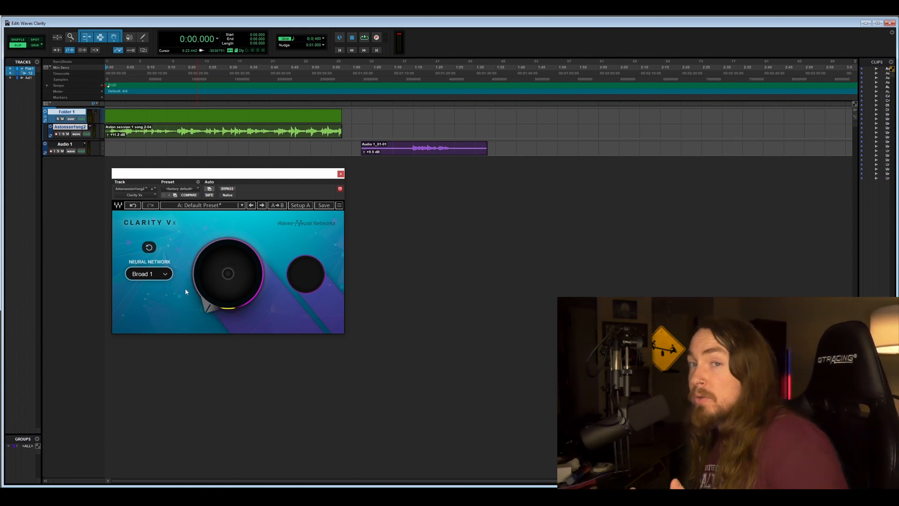
click(352, 37)
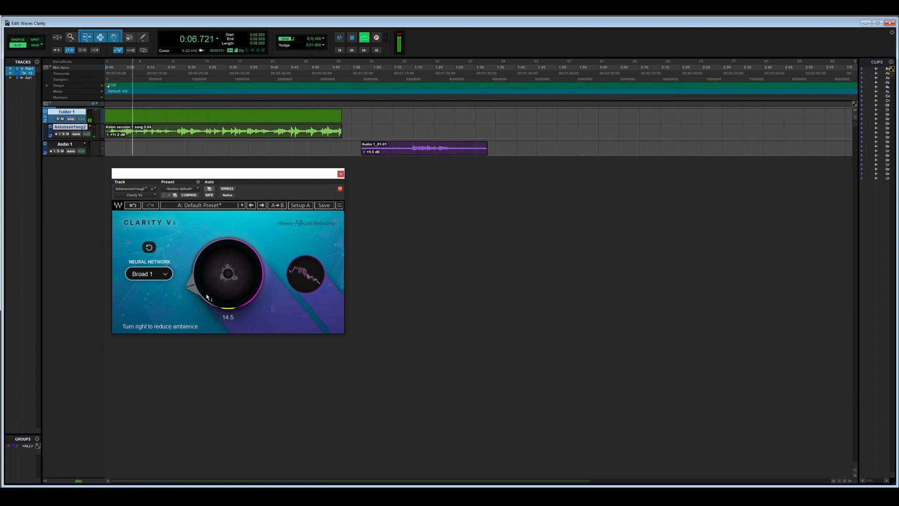
Raise Clarity Vx ambience reduction to about 49.1 while the guitar plays.
drag(227, 272, 235, 270)
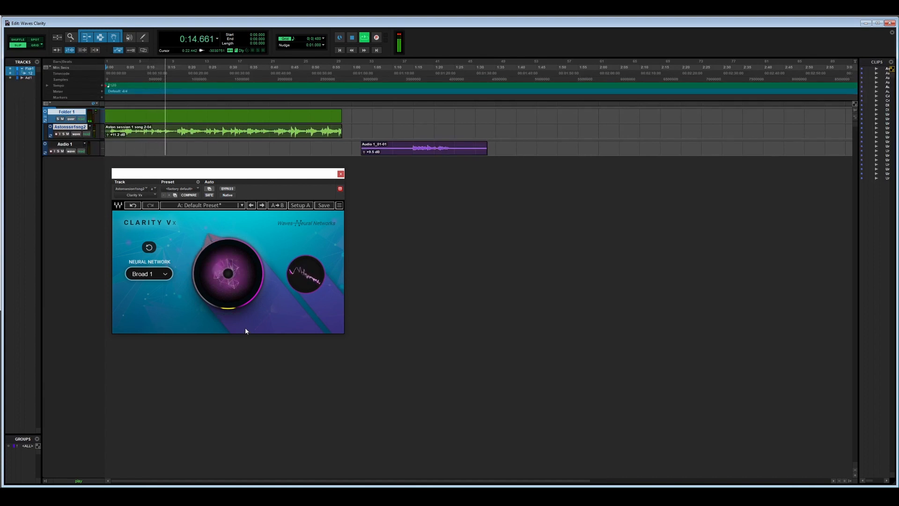
drag(226, 273, 227, 272)
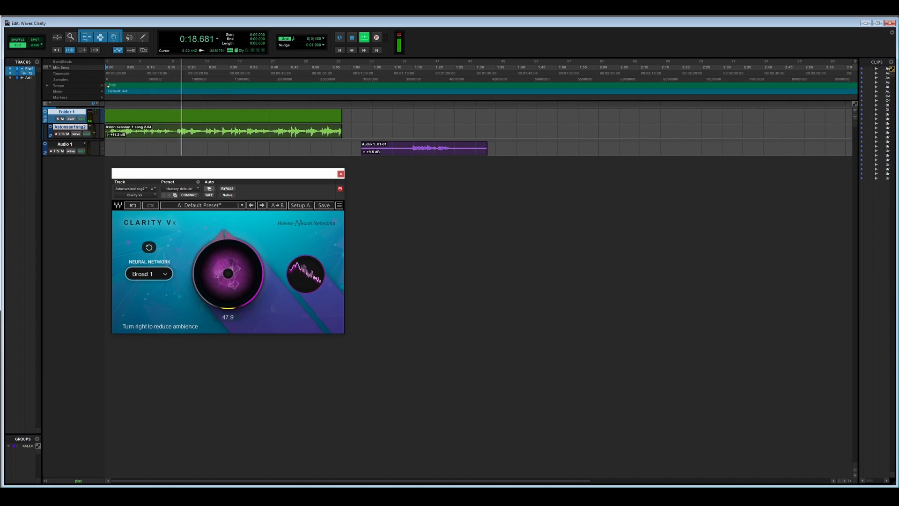
drag(227, 274, 235, 270)
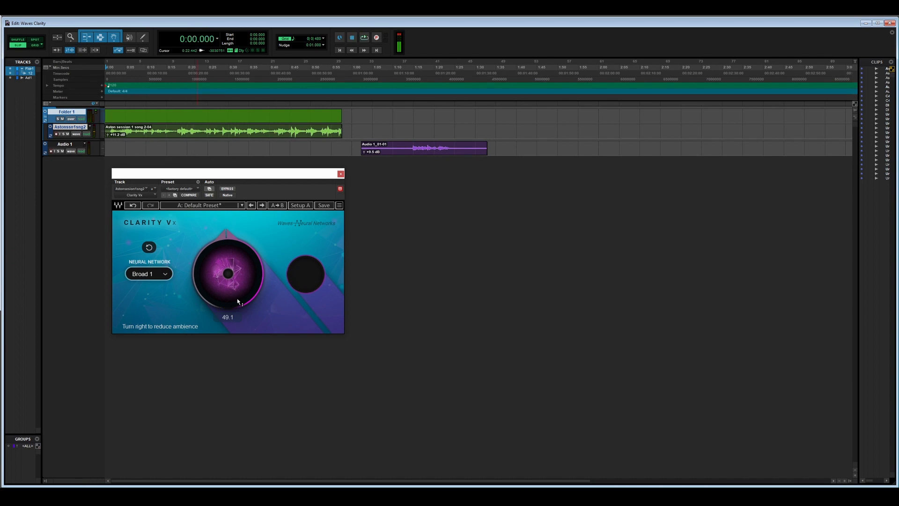
click(363, 38)
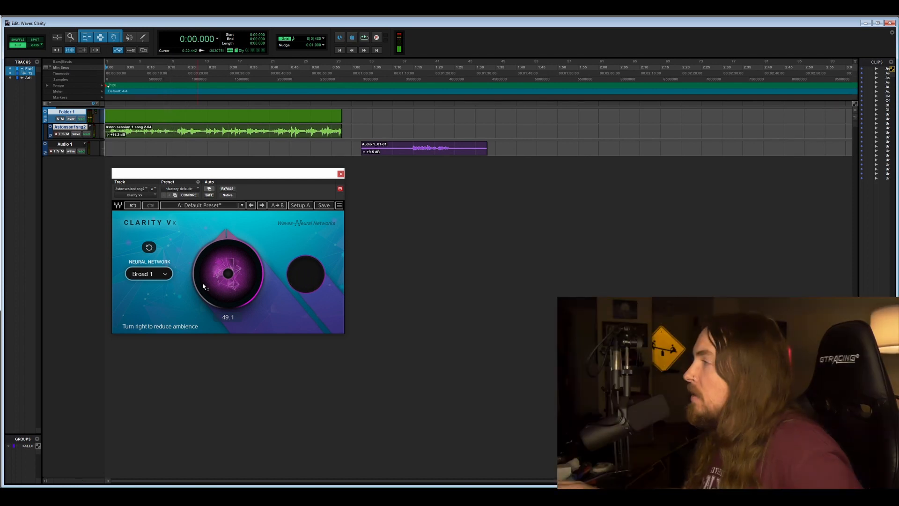
click(148, 273)
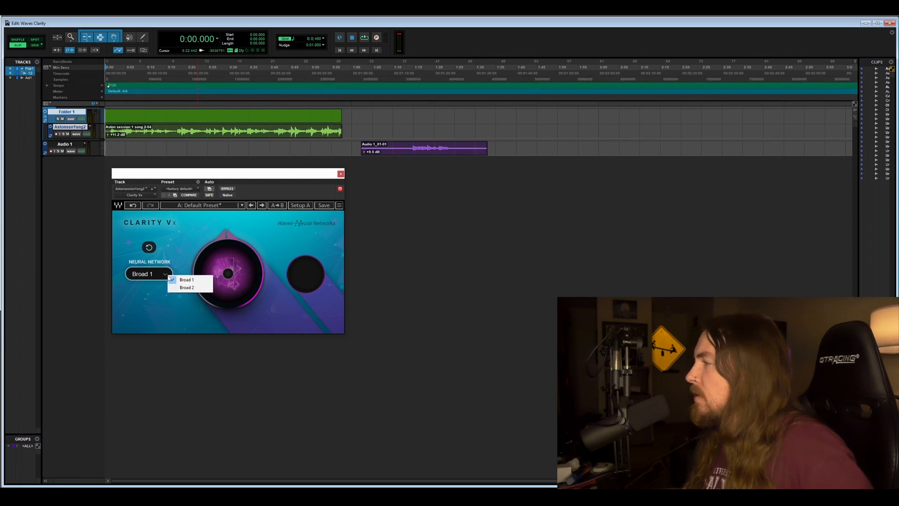
click(186, 286)
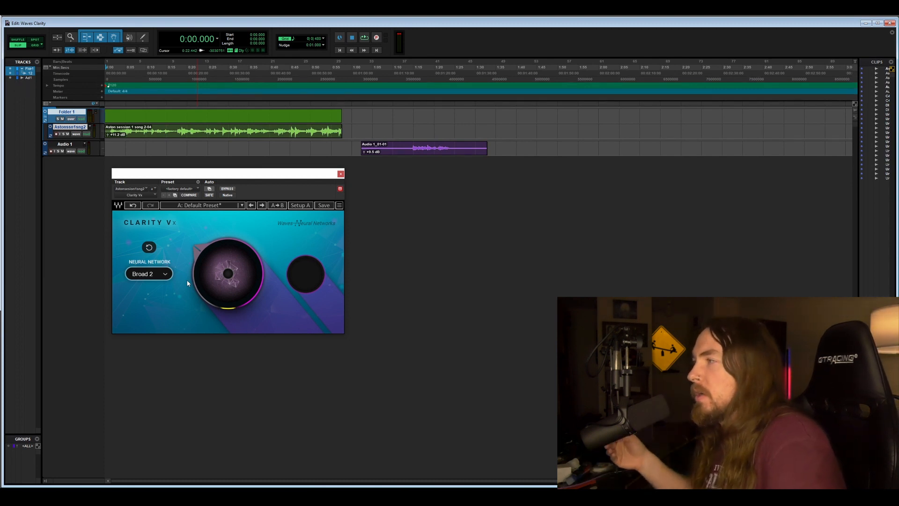
click(148, 273)
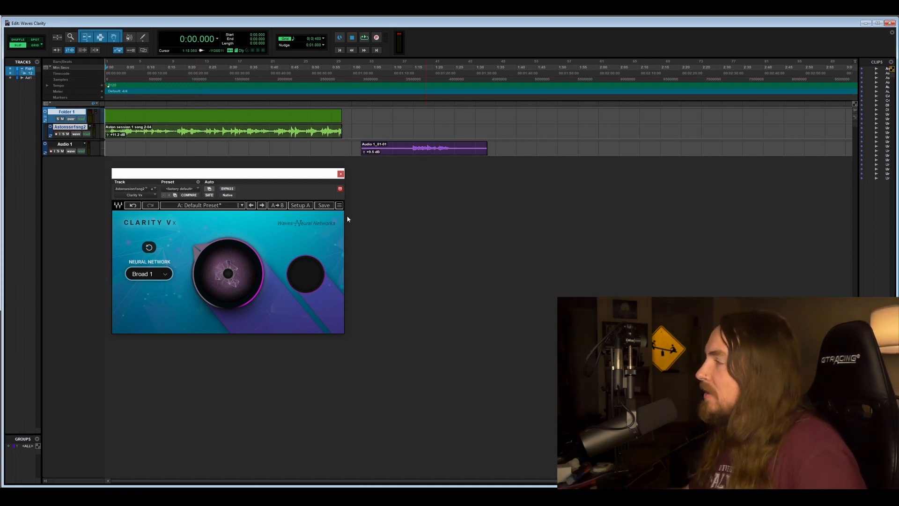
mouse_move(342, 208)
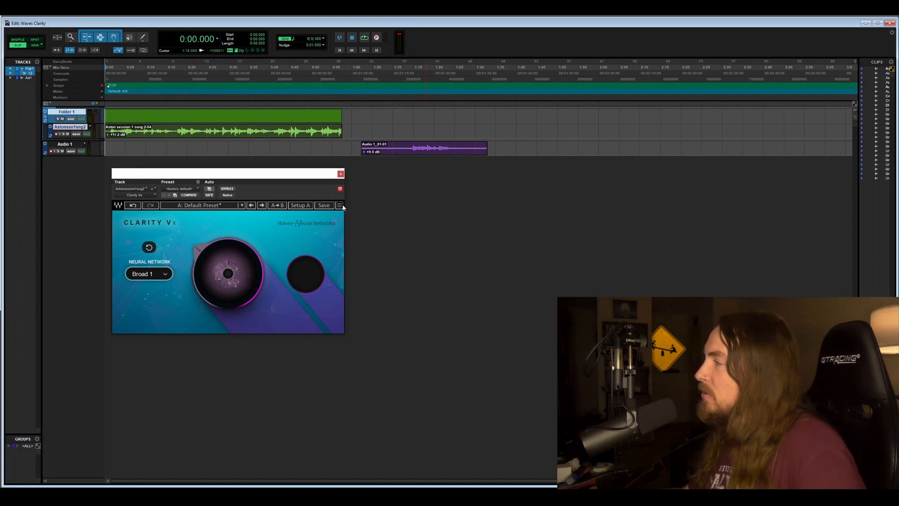
click(339, 205)
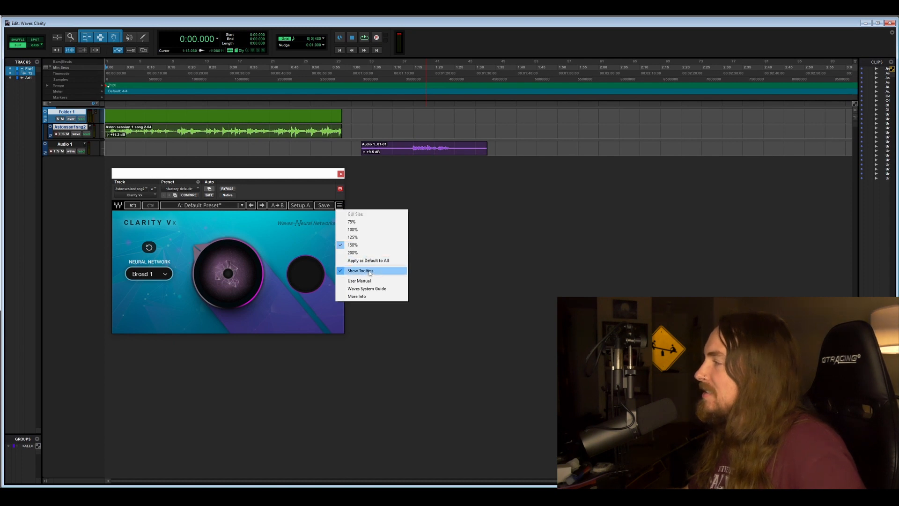
mouse_move(352, 222)
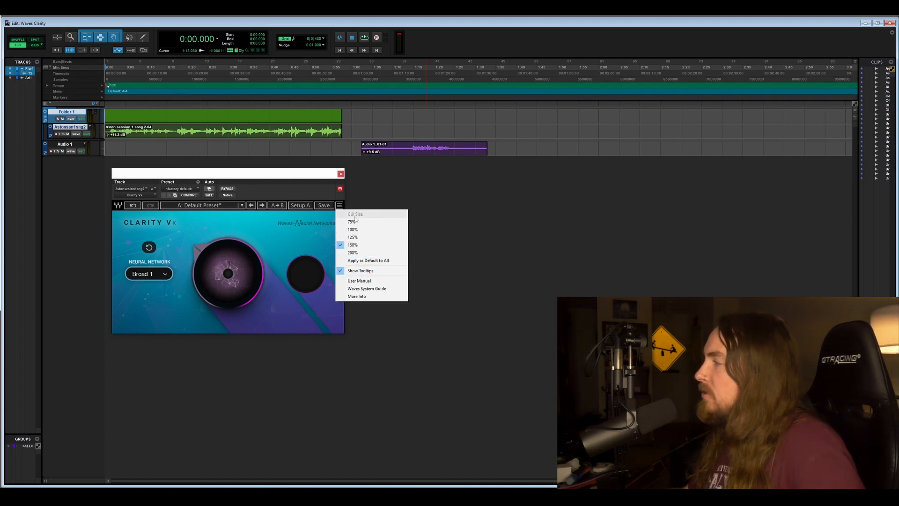
click(350, 221)
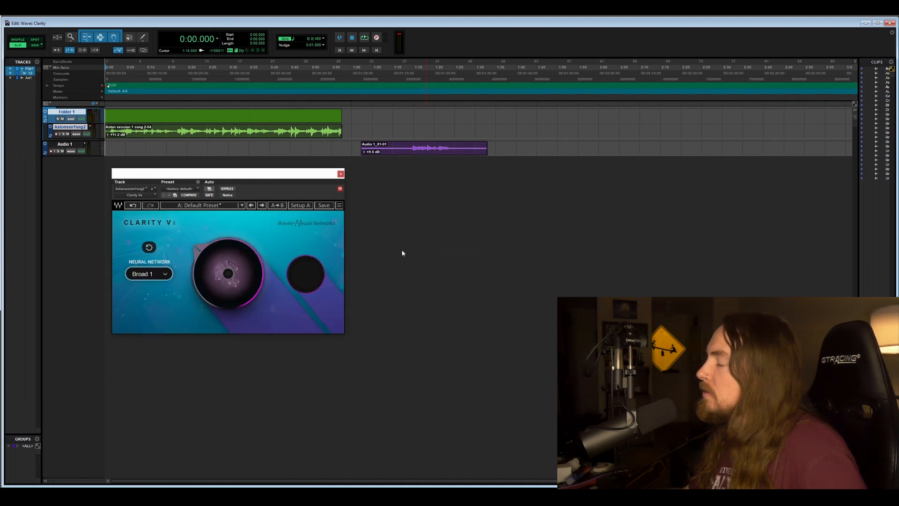
mouse_move(346, 253)
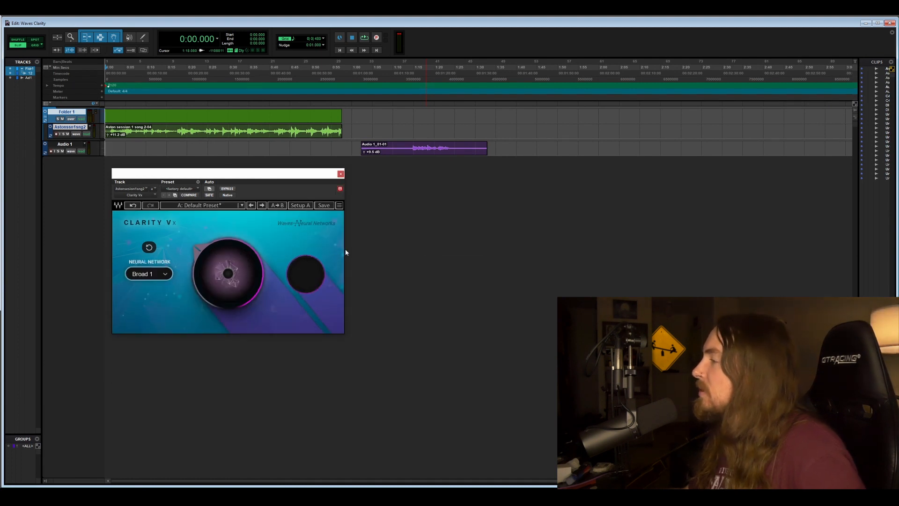
click(339, 204)
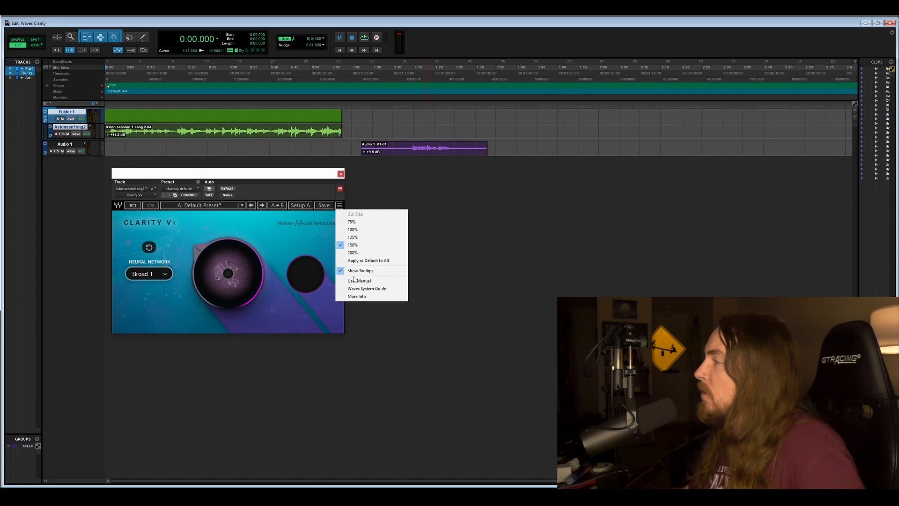
click(360, 271)
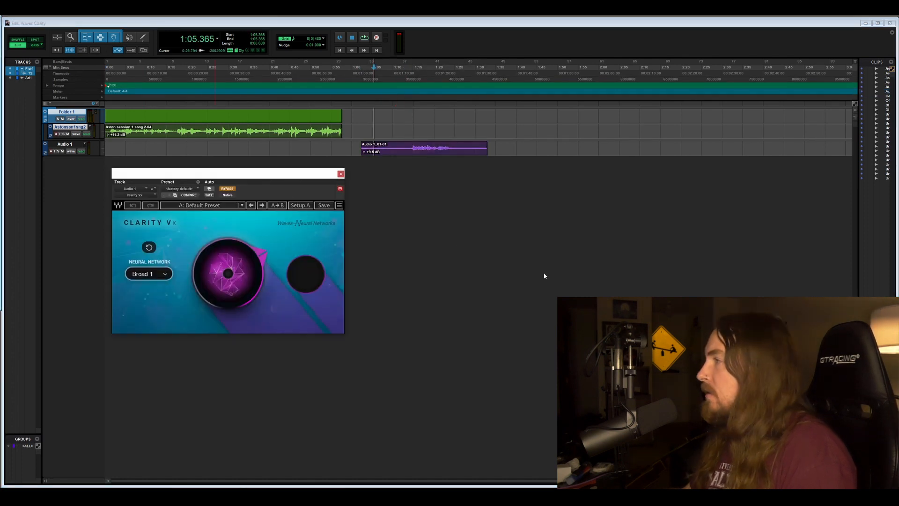
Set Audio 1's Clarity Vx ambience reduction to 34.5 and start playback.
click(228, 273)
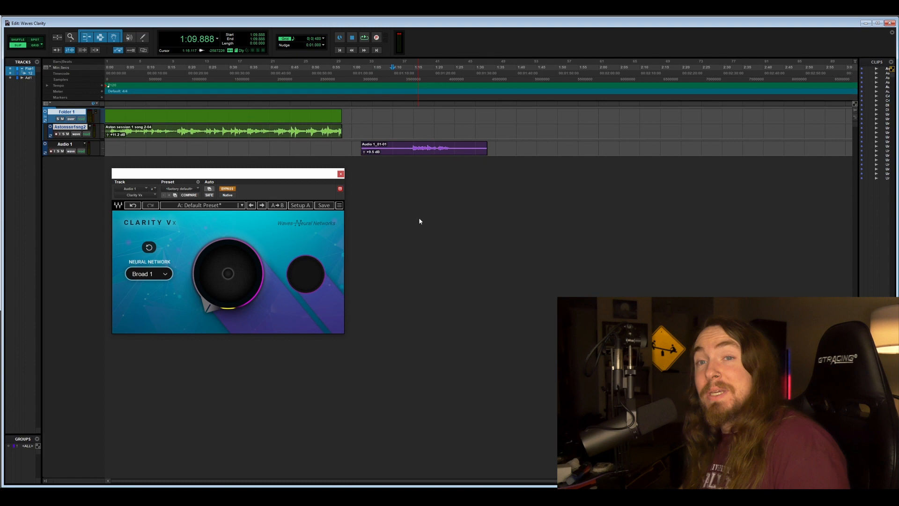
click(363, 37)
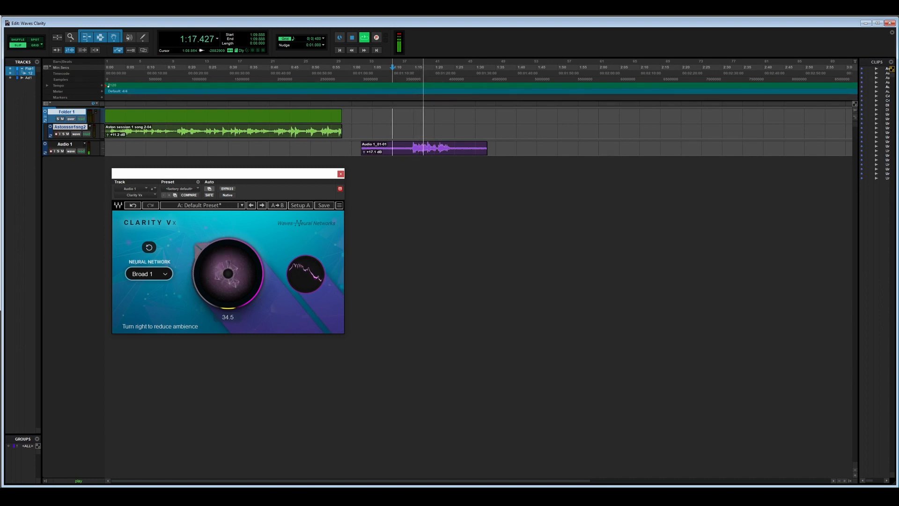
Raise Audio 1's ambience reduction and toggle bypass to compare, leaving Clarity Vx active.
drag(227, 269, 235, 252)
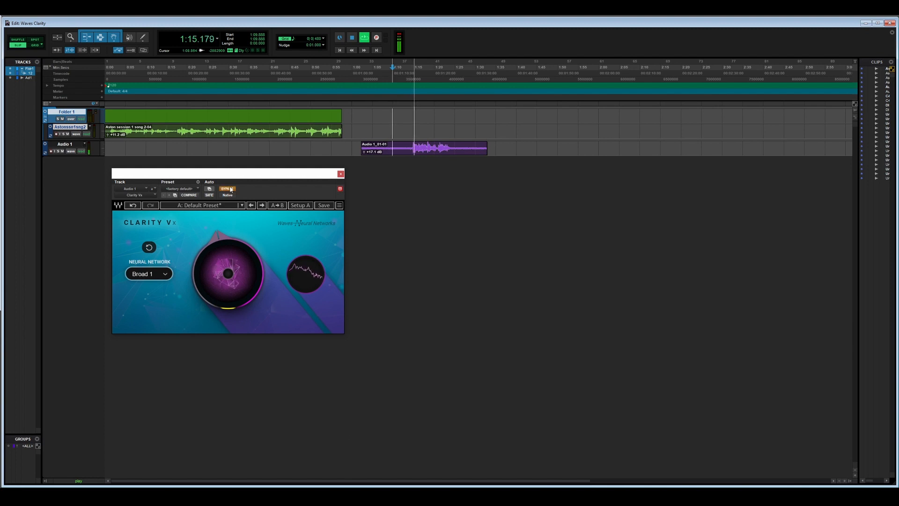
click(227, 189)
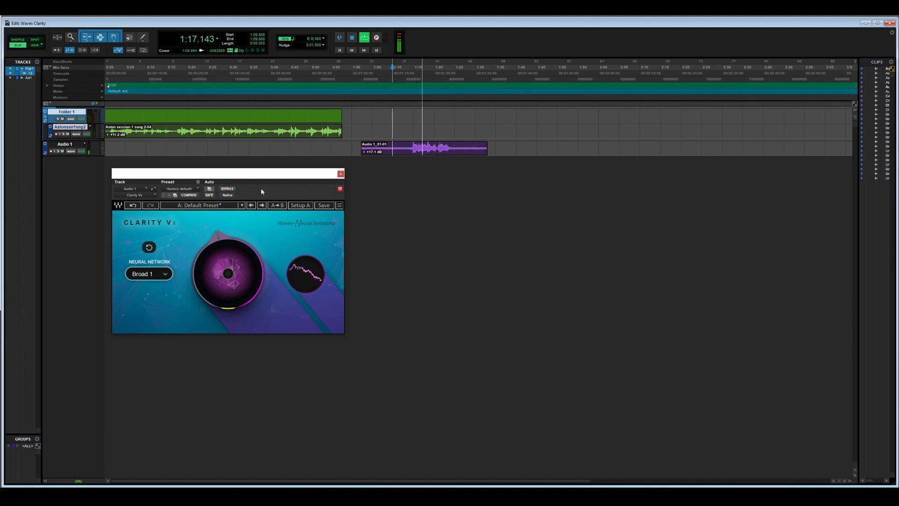
click(226, 188)
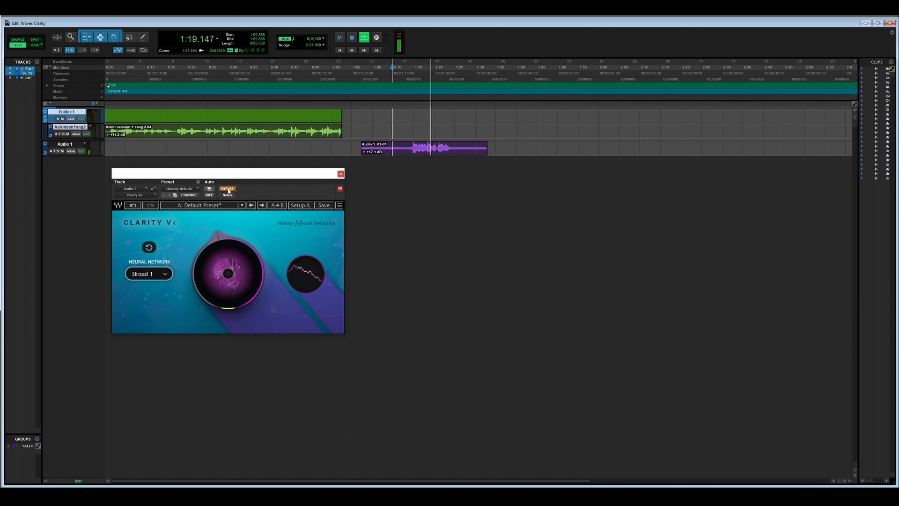
click(227, 189)
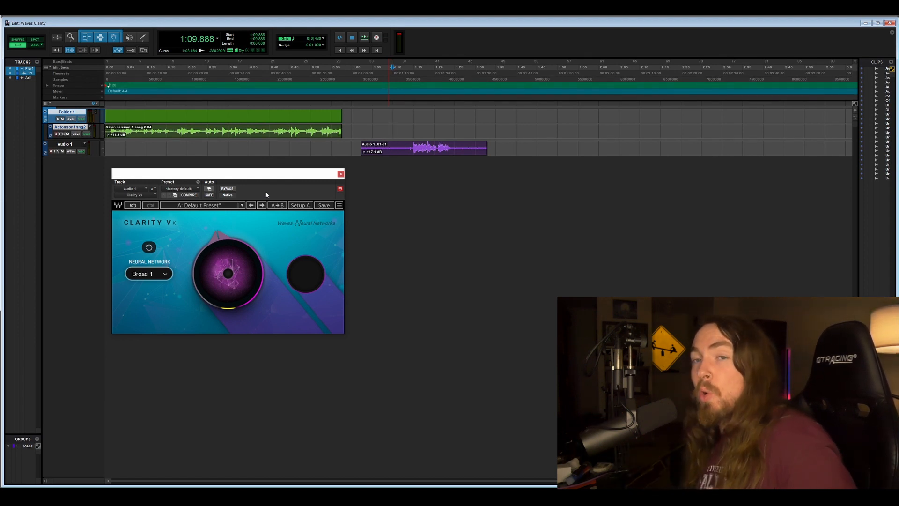
Open the Clarity Vx preset menu listing factory presets like Reduce Light Constant Noise.
click(242, 205)
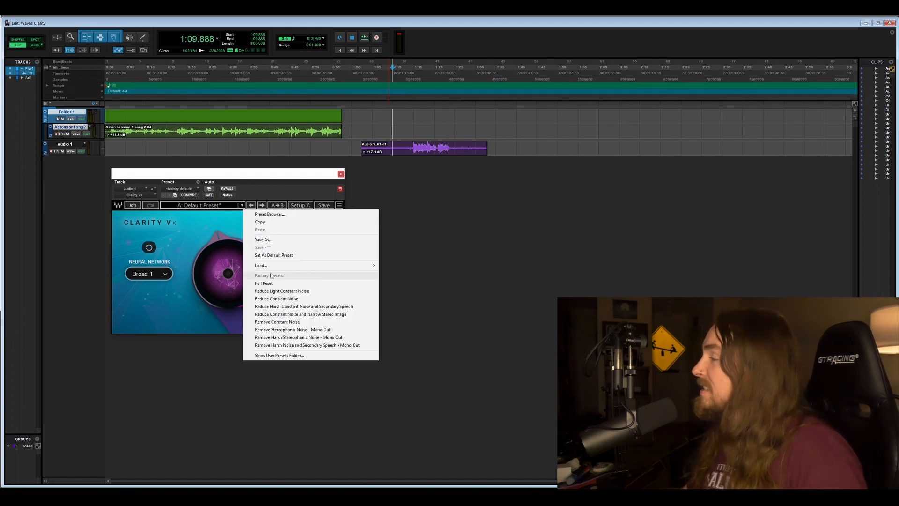
mouse_move(281, 291)
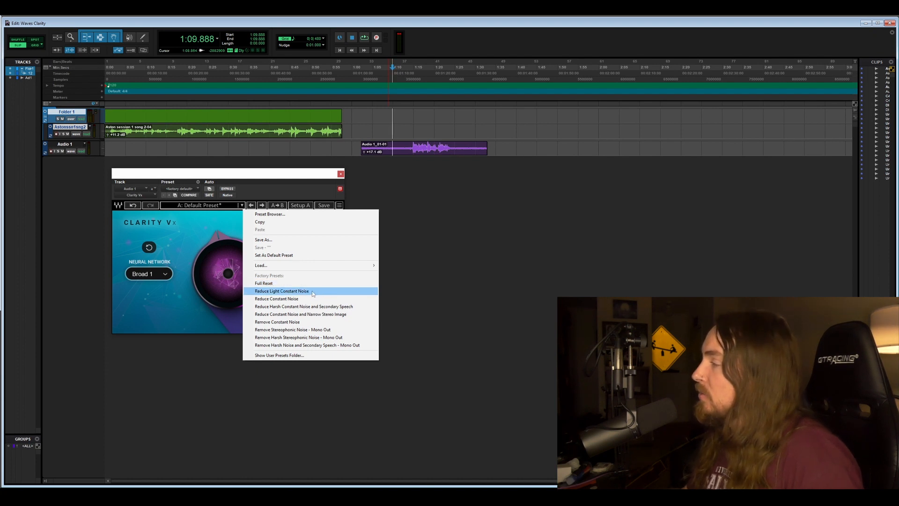
mouse_move(220, 323)
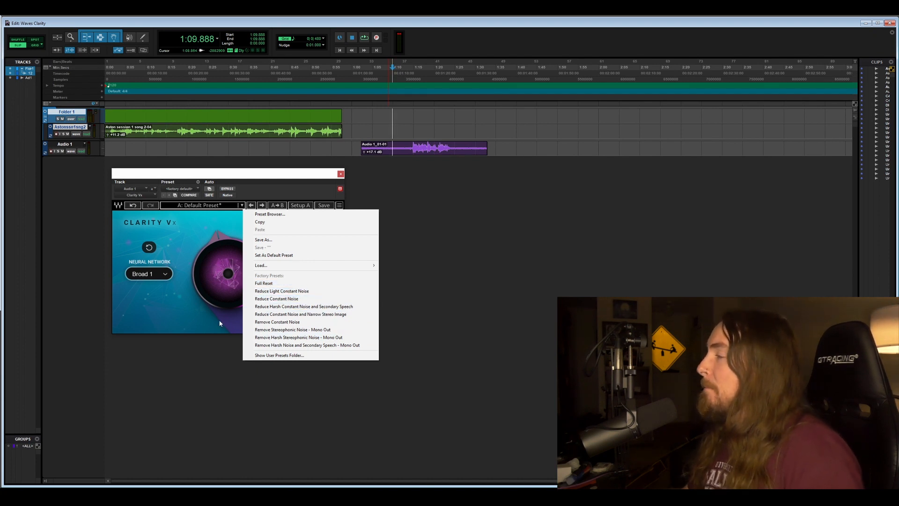